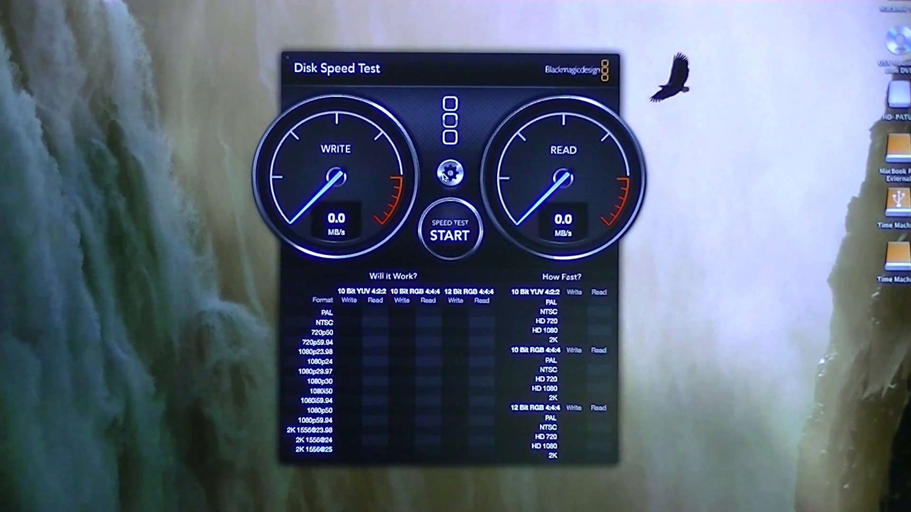
# - Choose the HD-PATU3 external drive under Devices as the speed test target
pyautogui.click(449, 172)
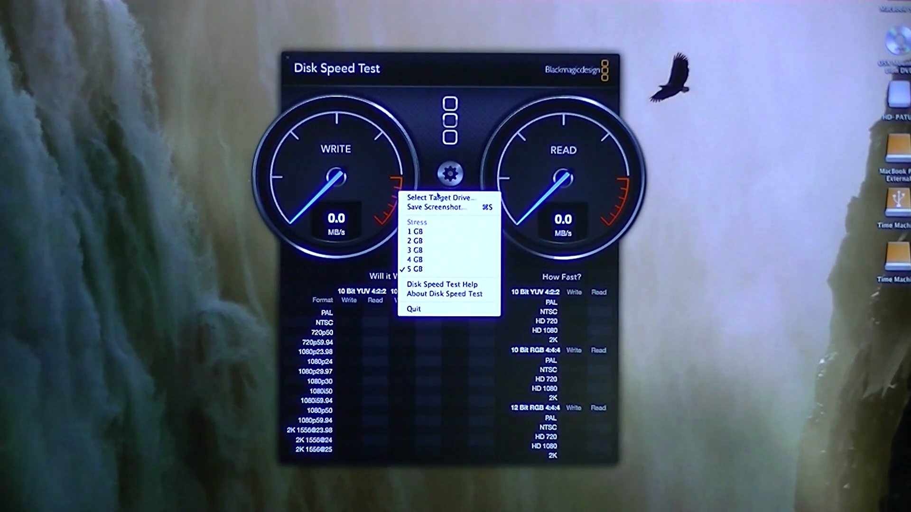
pyautogui.click(440, 198)
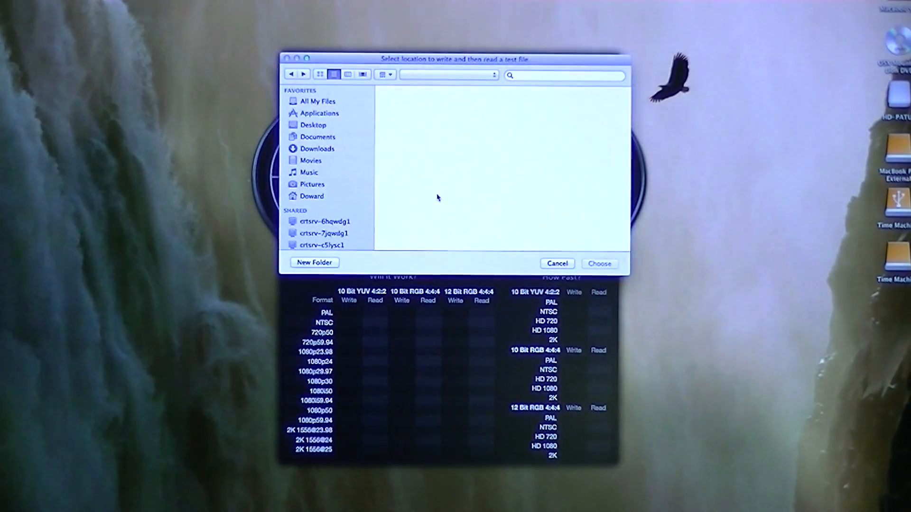
pyautogui.click(318, 136)
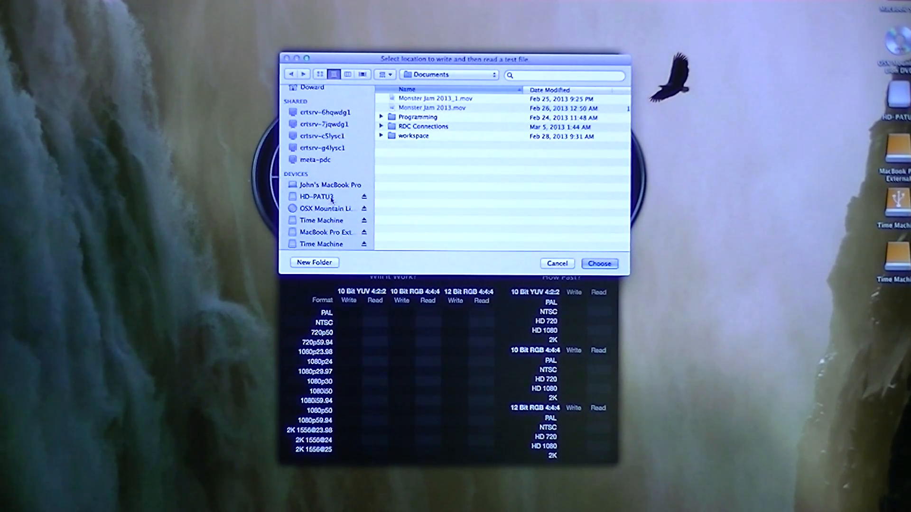
pyautogui.click(326, 196)
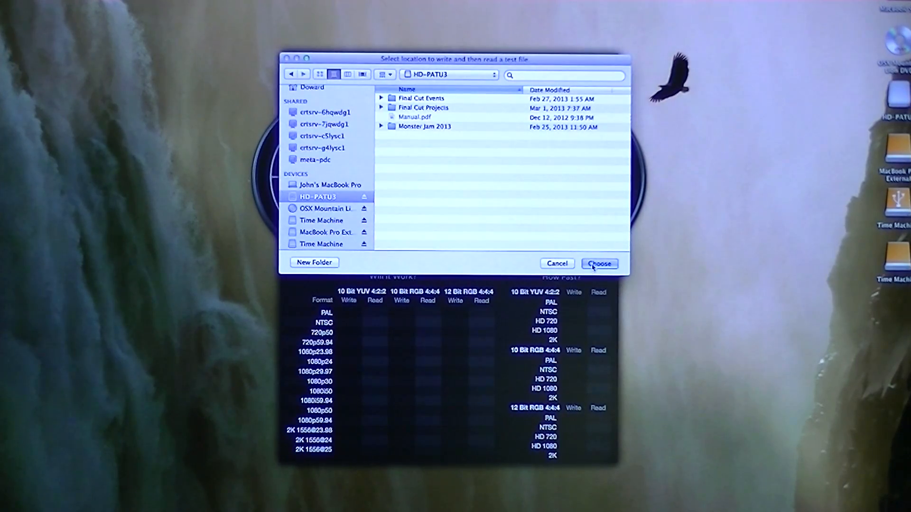
pyautogui.click(600, 263)
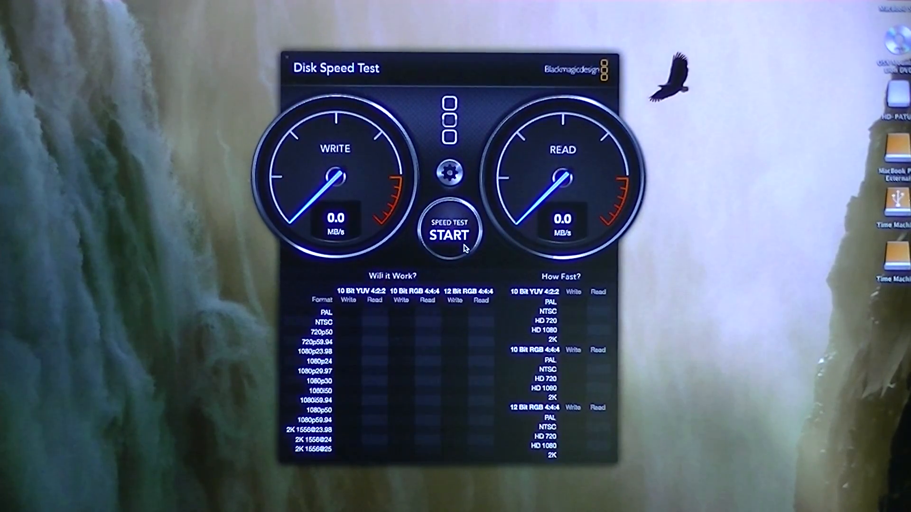
# - Run the benchmark on HD-PATU3, reaching 26.7 MB/s write and 34.8 MB/s read
pyautogui.click(449, 233)
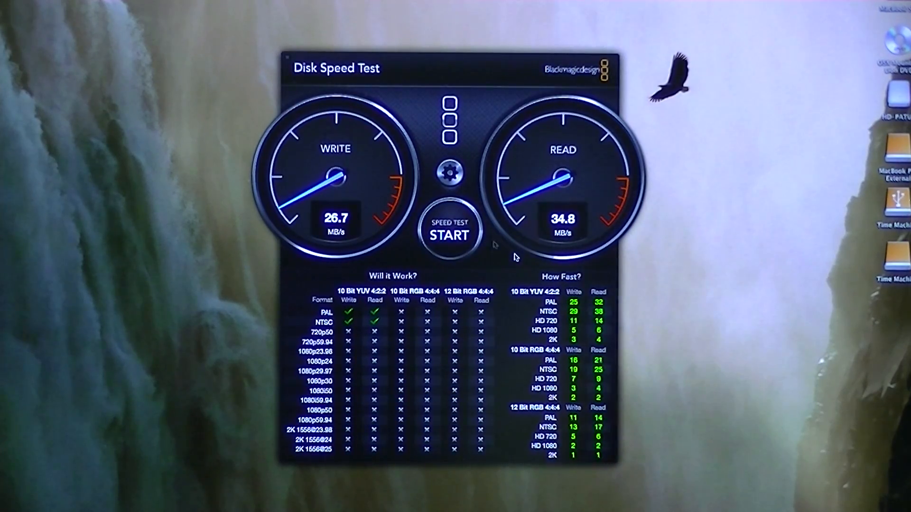
# - Choose MacBook Pro External under Devices as the new test target, resetting the gauges
pyautogui.click(449, 173)
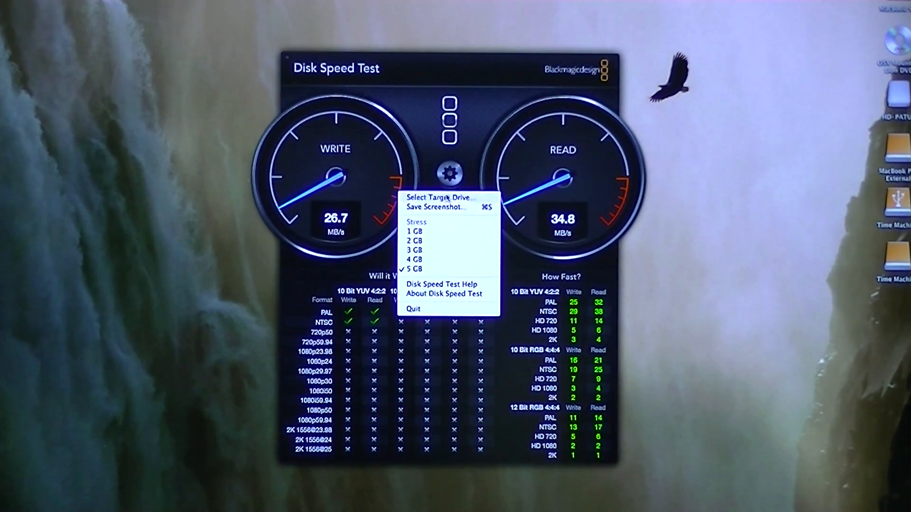
pyautogui.click(439, 198)
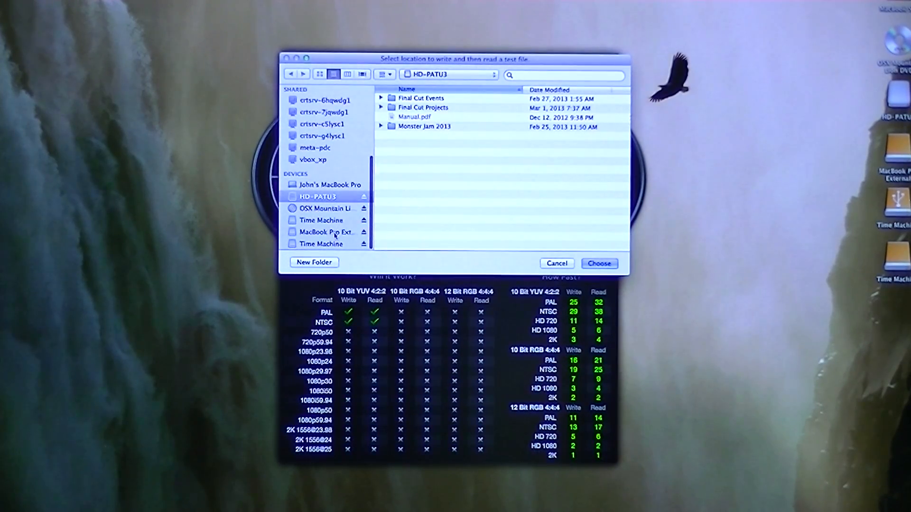
pyautogui.click(326, 232)
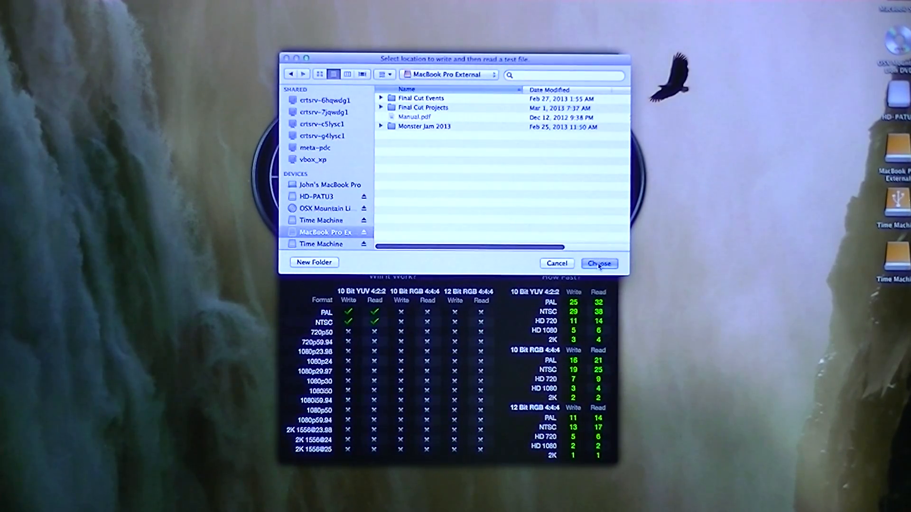
pyautogui.click(599, 263)
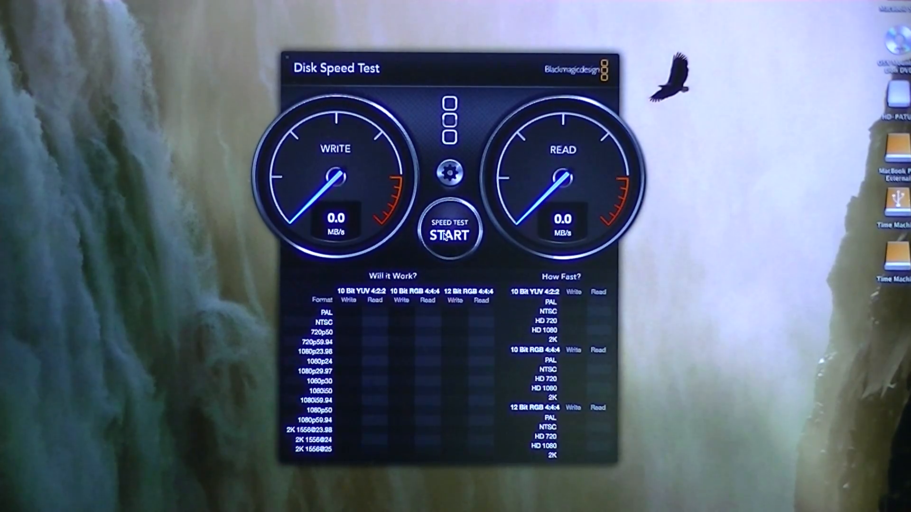
# - Run the benchmark on MacBook Pro External, reaching 119.4 MB/s write and 117.0 MB/s read
pyautogui.click(449, 235)
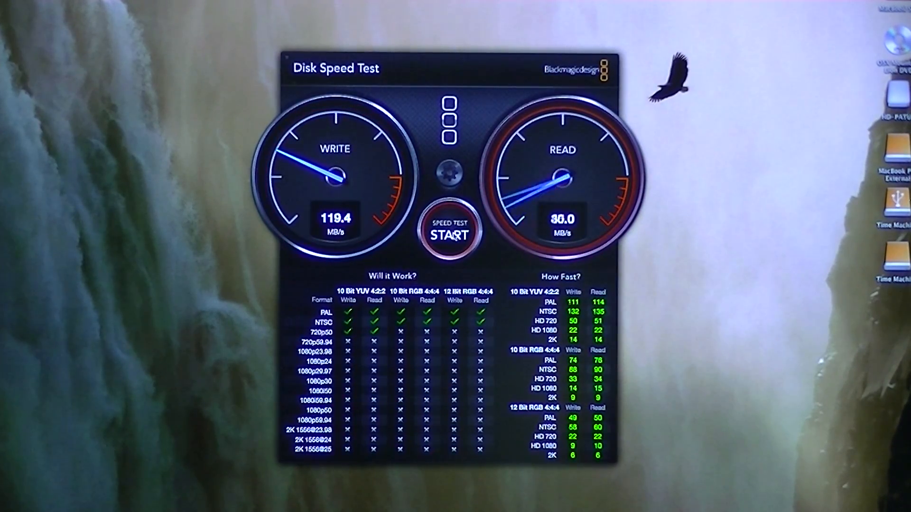
pyautogui.click(449, 236)
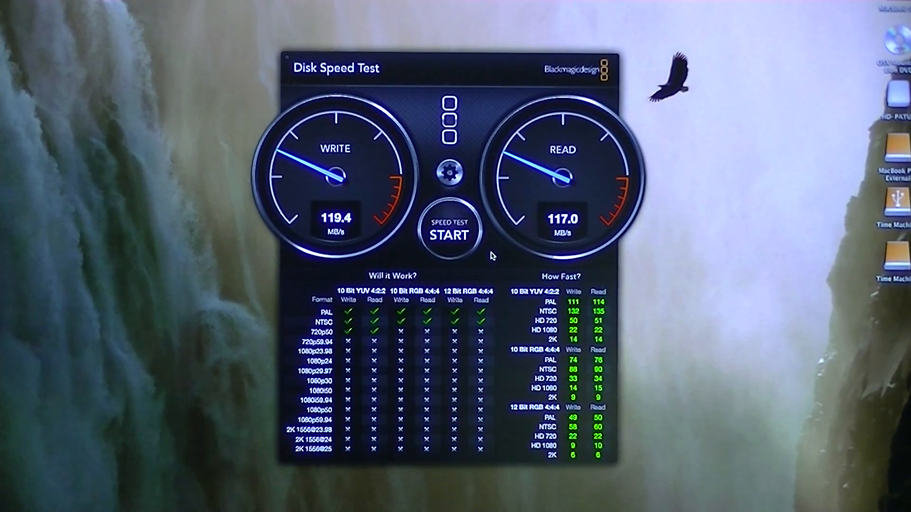
# - Pick another device as the target and start its benchmark, writing at 261.4 MB/s
pyautogui.click(449, 175)
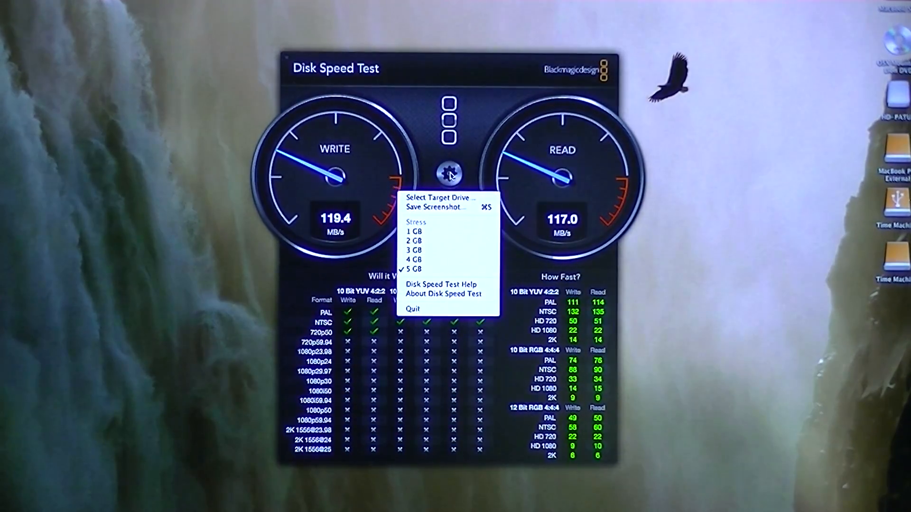
pyautogui.click(441, 196)
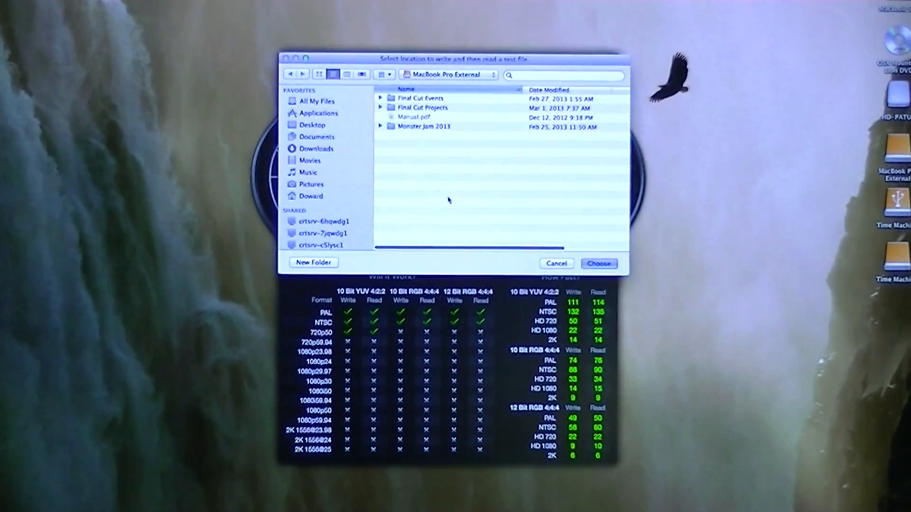
pyautogui.scroll(-3)
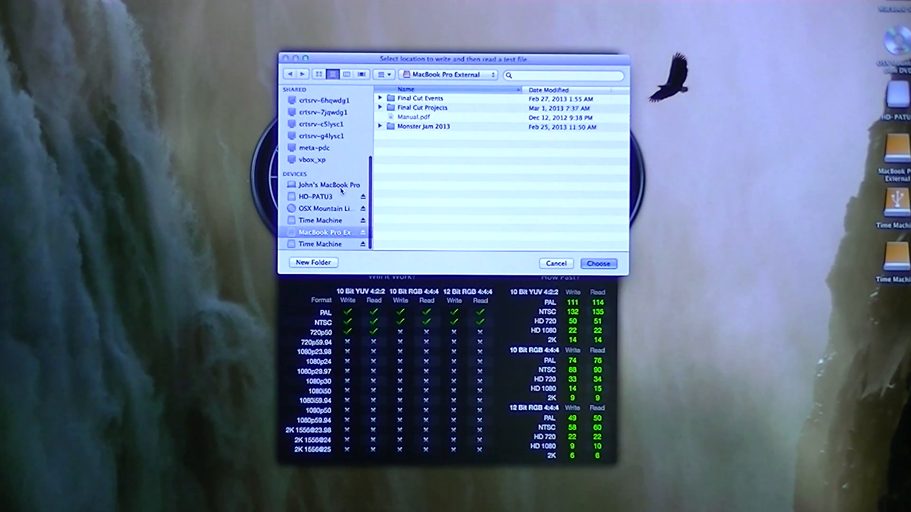
pyautogui.click(329, 185)
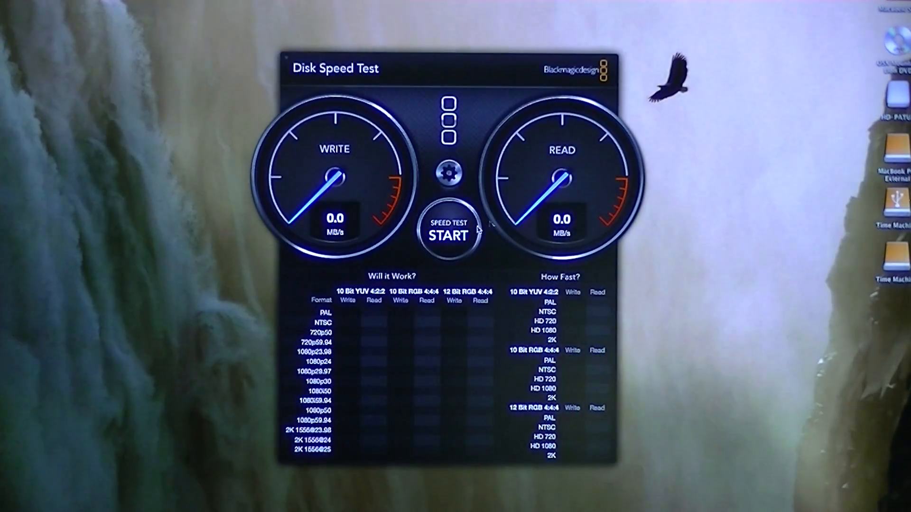
pyautogui.click(447, 234)
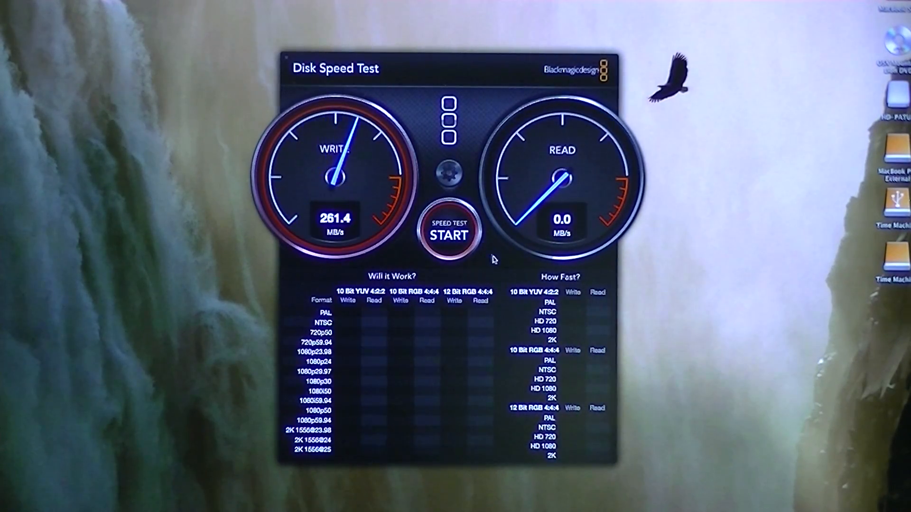